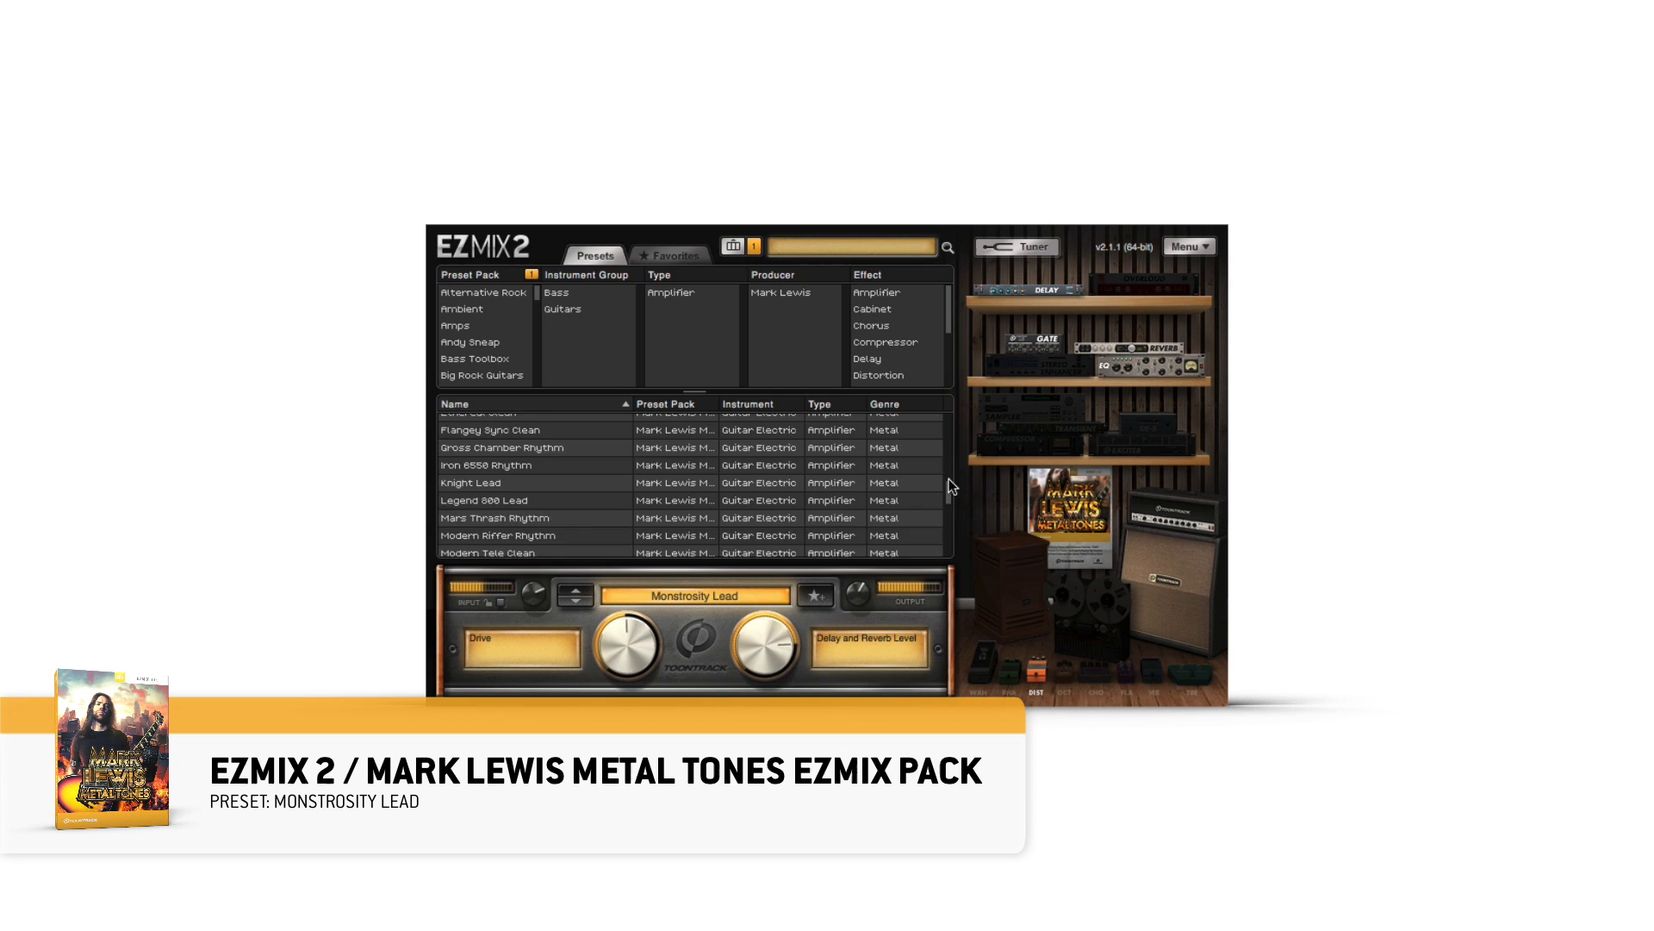
Load the Warm Mod Clean guitar preset from the Mark Lewis Metal Tones list
left_click(468, 439)
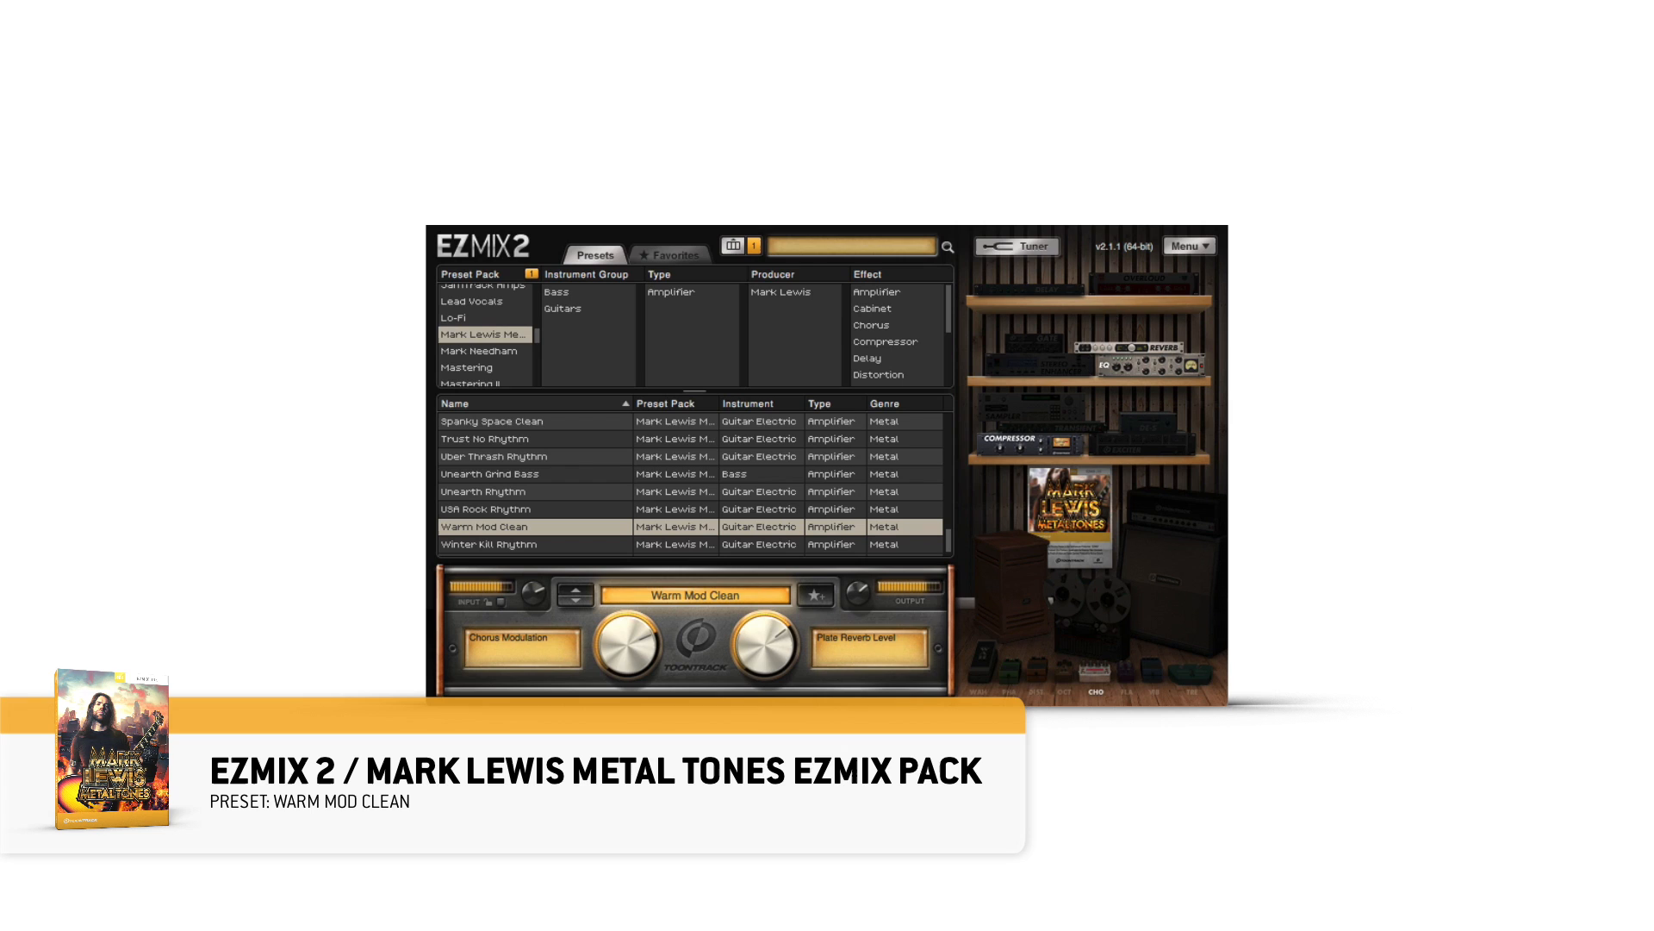
Audition Spanky Space Clean, then filter the preset browser to Bass instruments
left_click(492, 421)
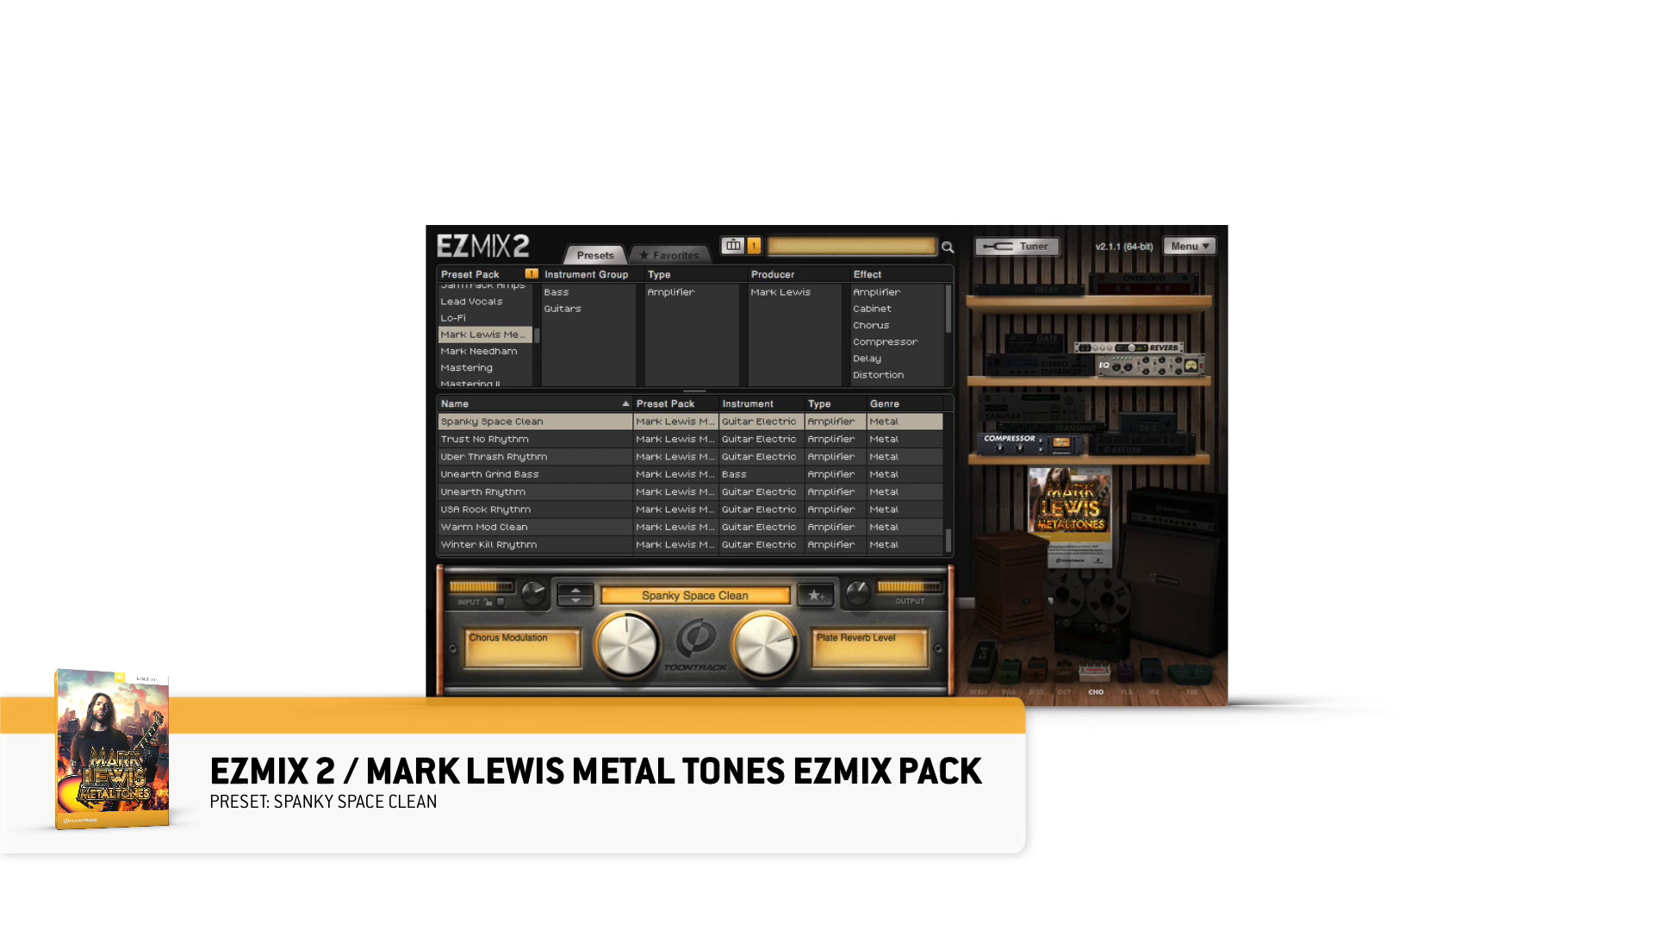
left_click(559, 291)
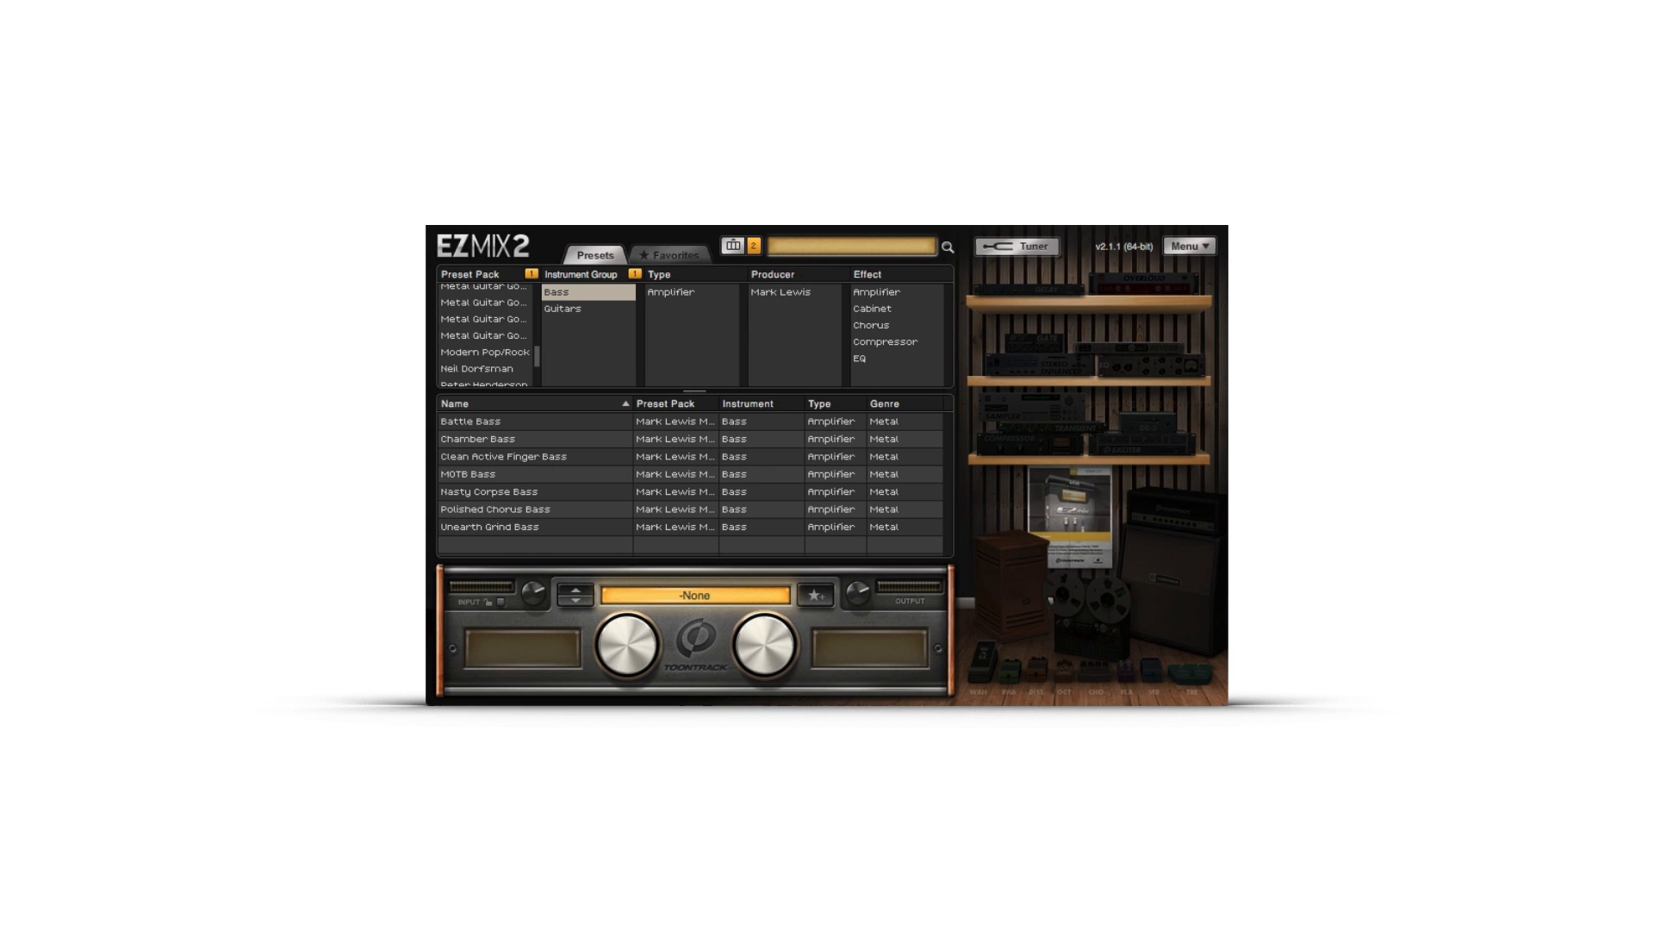
Audition the MOTB Bass preset, then load Chamber Bass
double_click(496, 474)
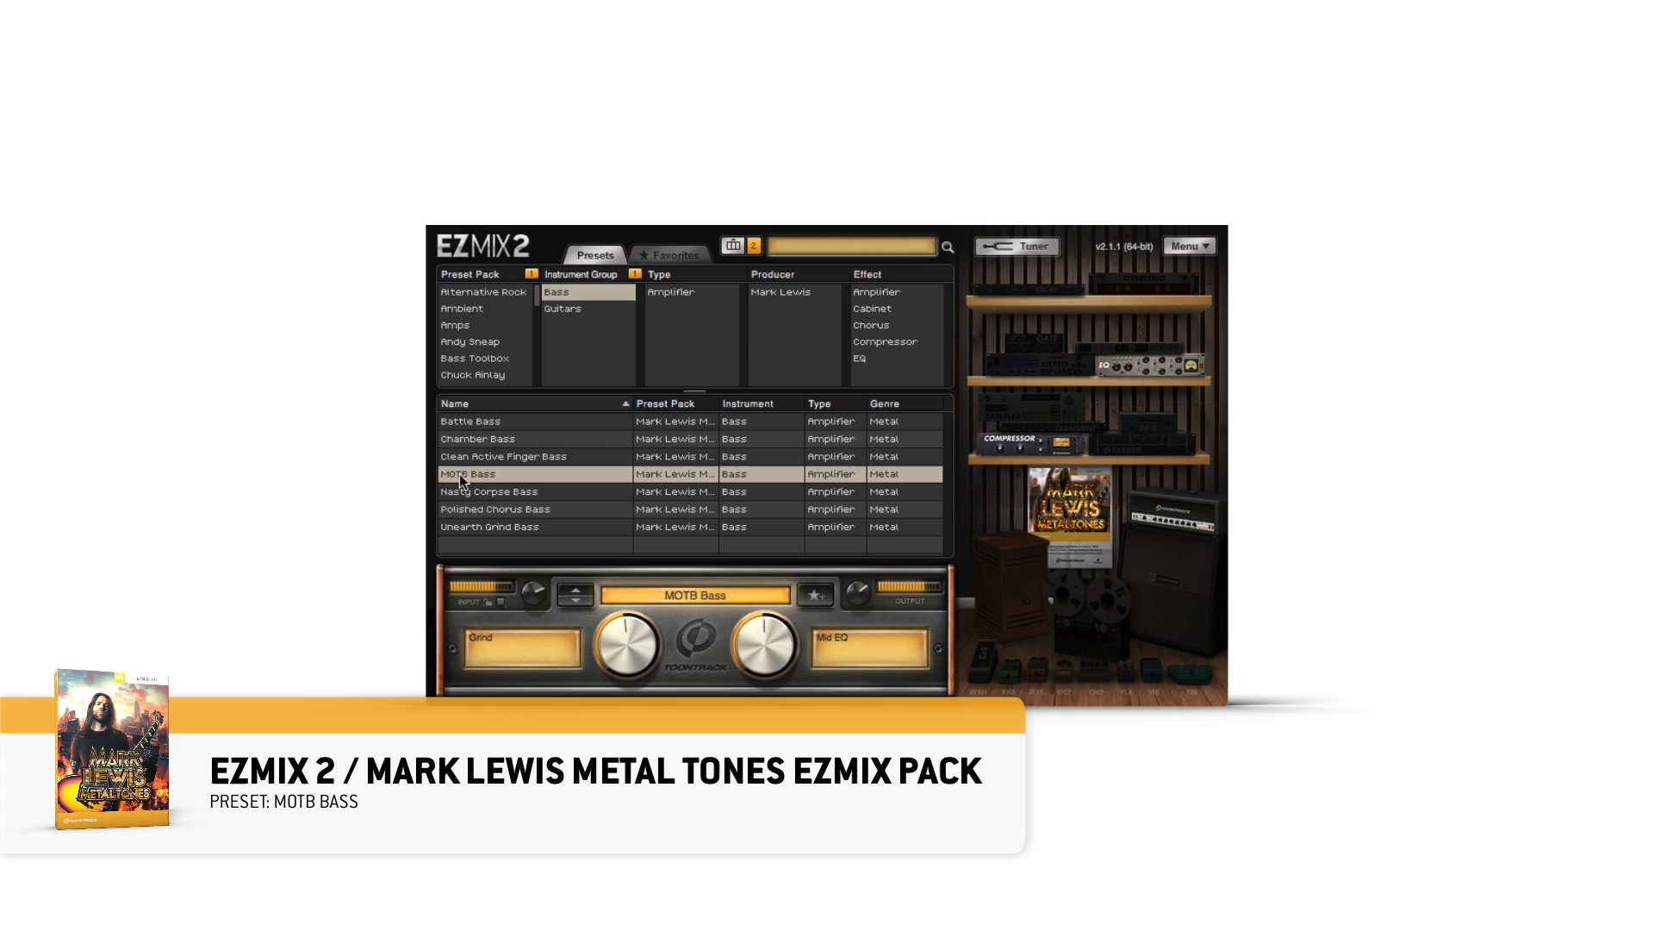
left_click(478, 439)
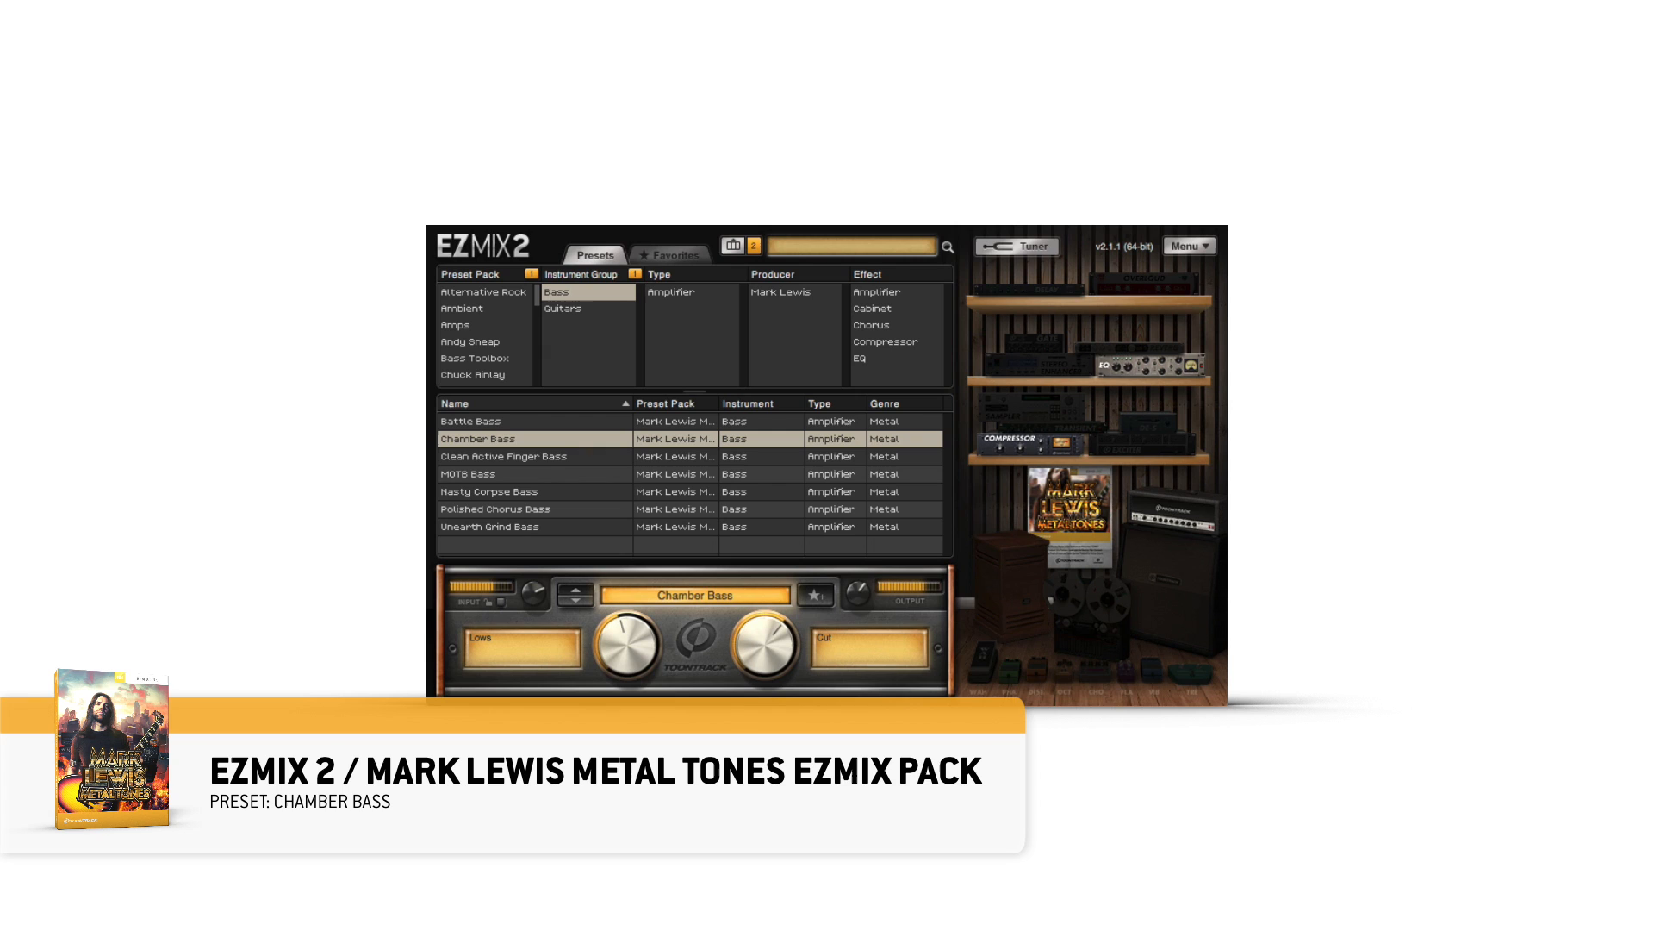